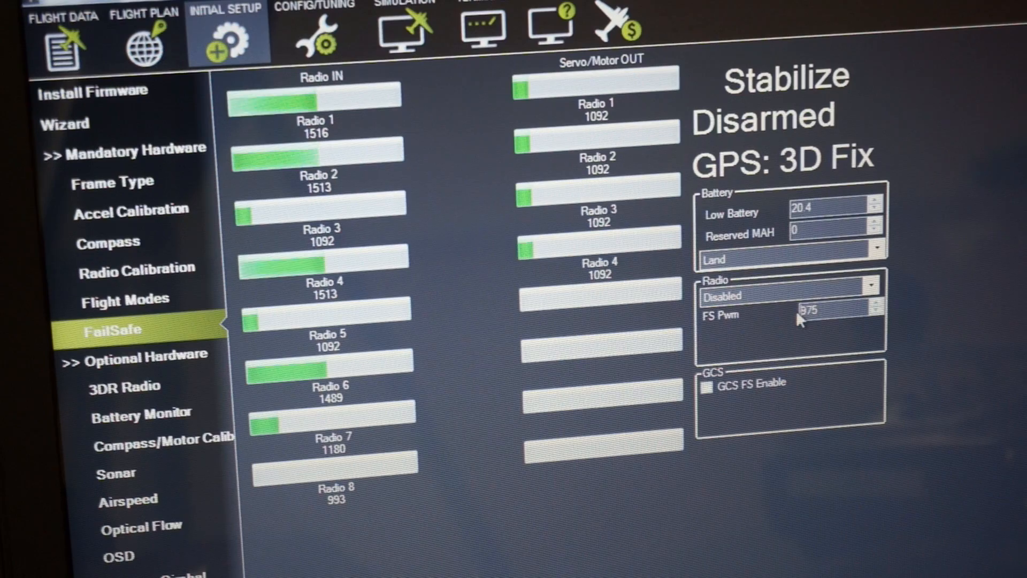
mouse_move(806, 319)
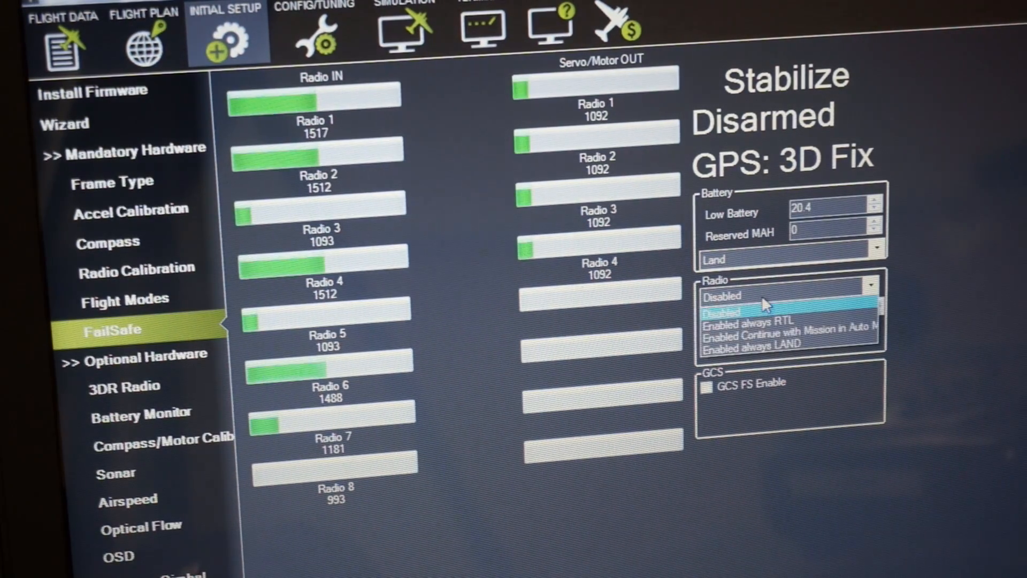
- Change the radio failsafe action from Disabled to 'Enabled always RTL'
left_click(721, 295)
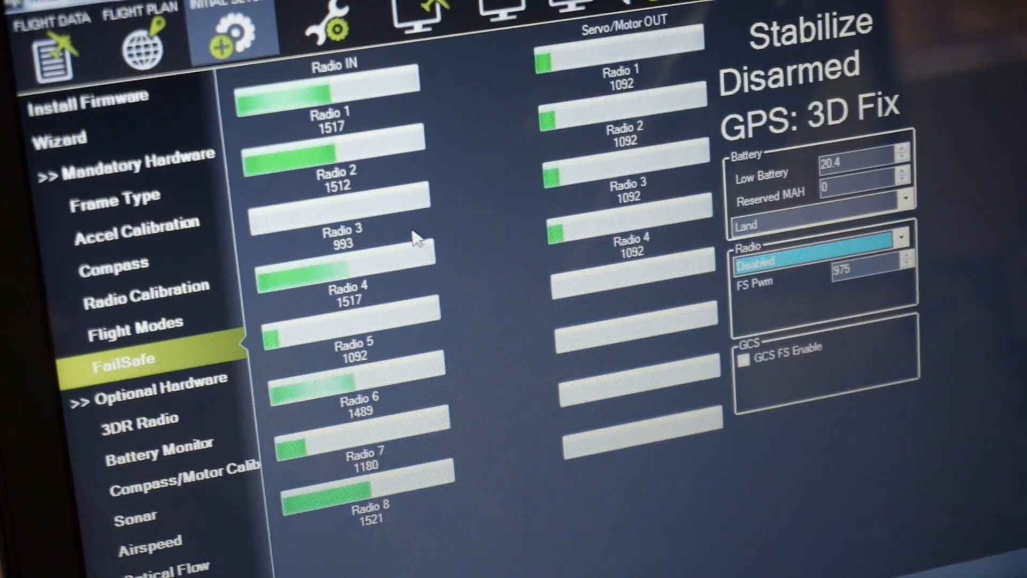
mouse_move(321, 237)
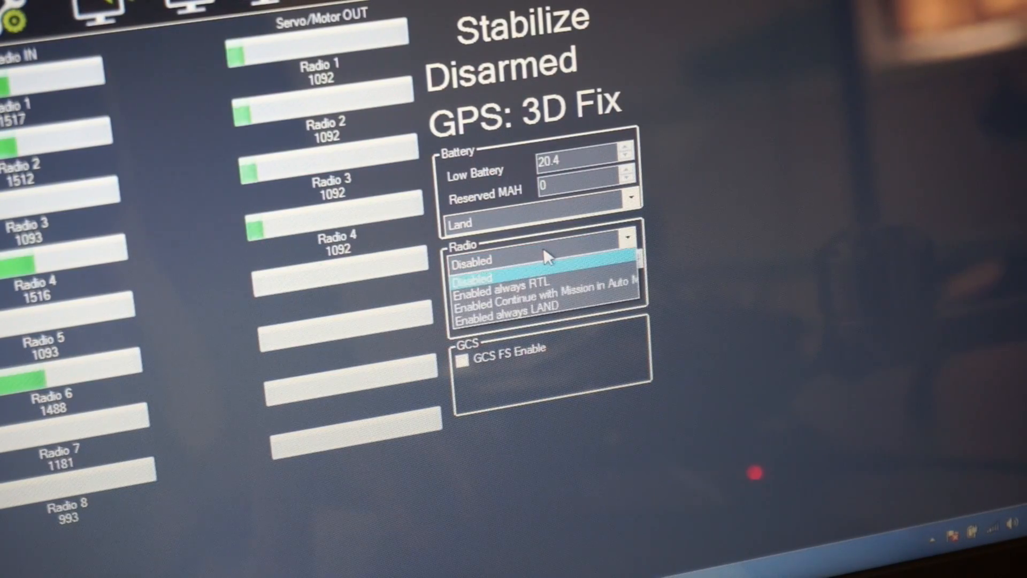
mouse_move(525, 281)
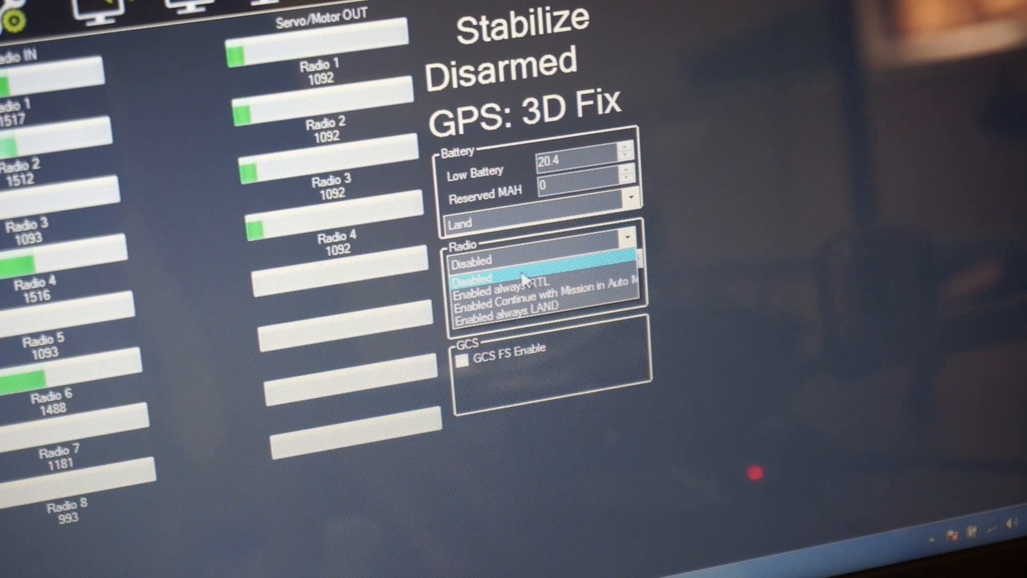
mouse_move(499, 289)
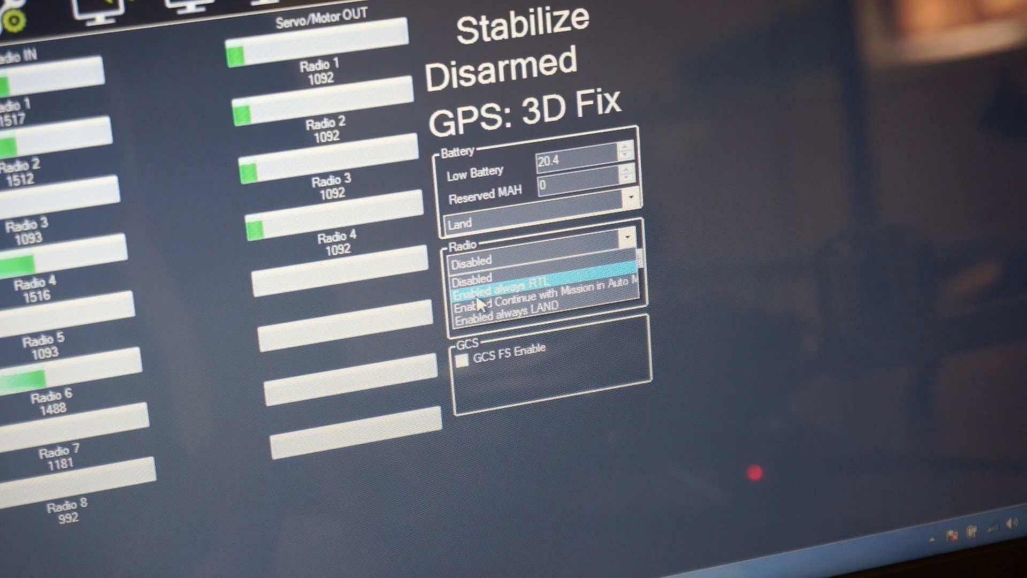
mouse_move(498, 314)
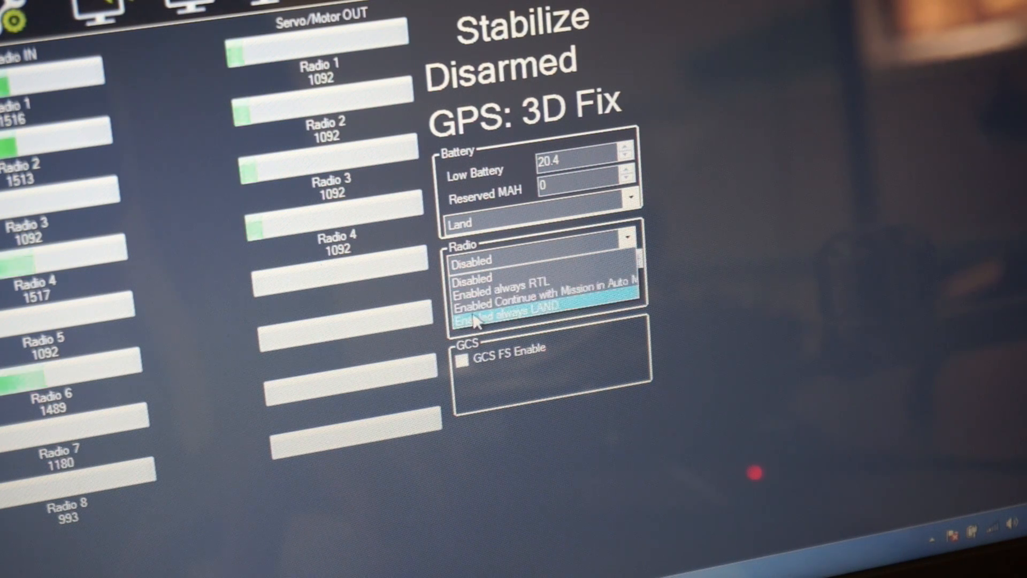
mouse_move(472, 294)
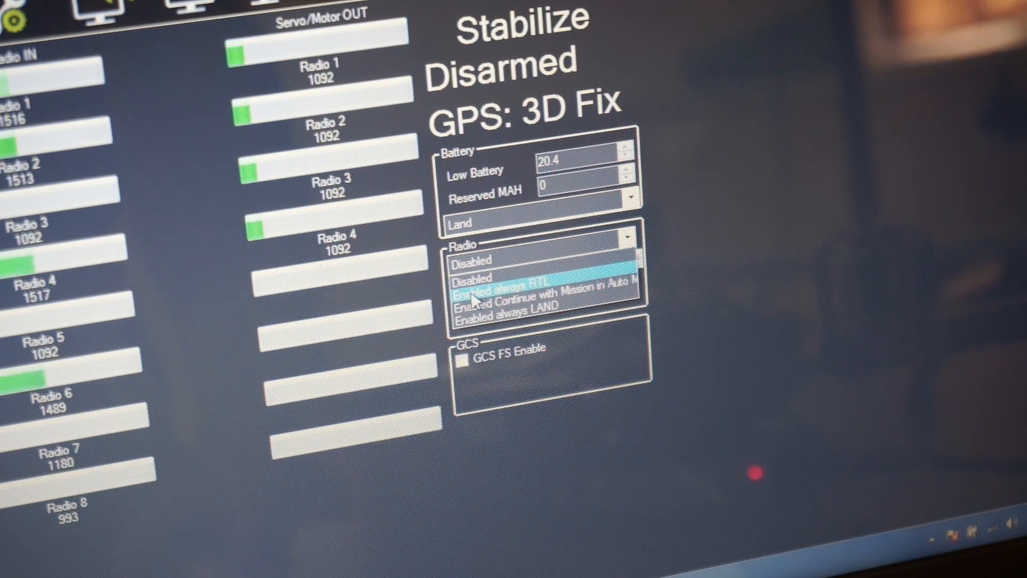
left_click(511, 287)
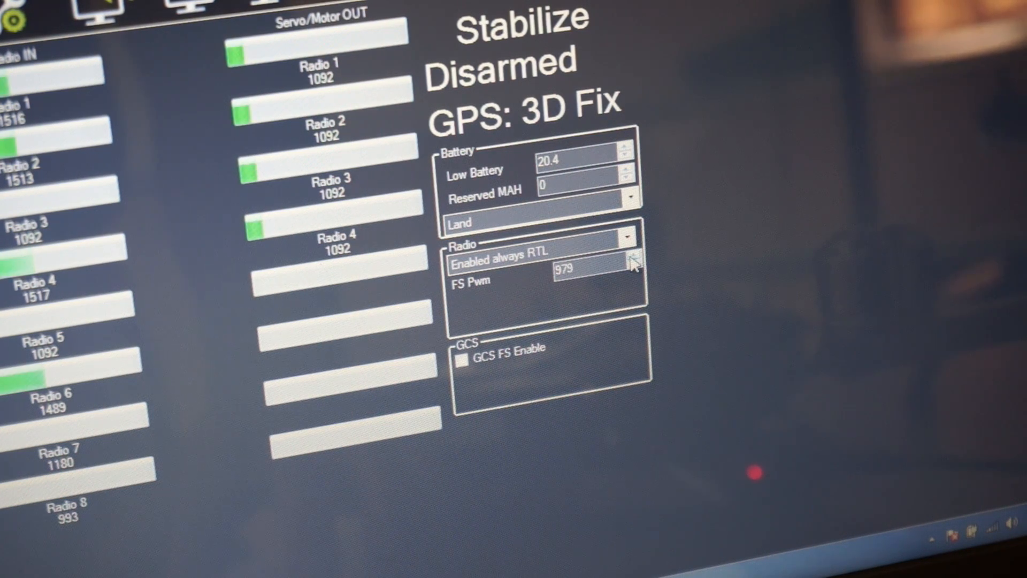
- Step the FS PWM spinner up until the threshold reads 1003
left_click(631, 260)
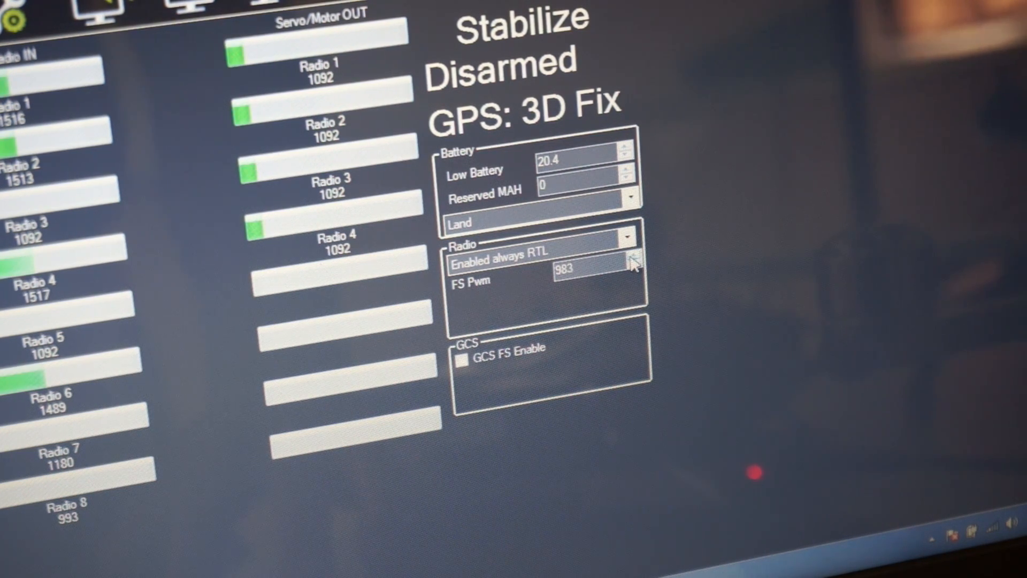
left_click(631, 266)
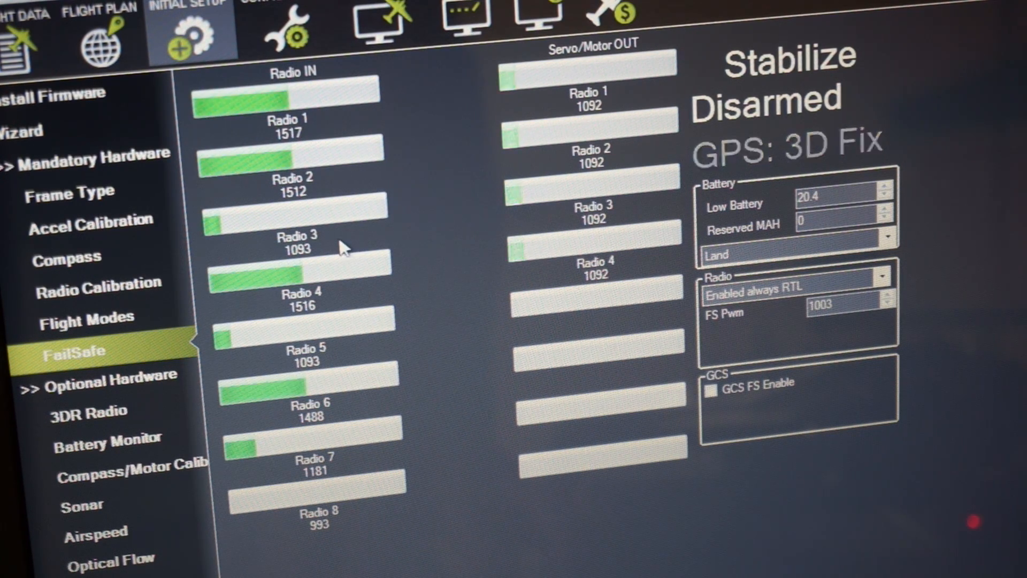
mouse_move(402, 245)
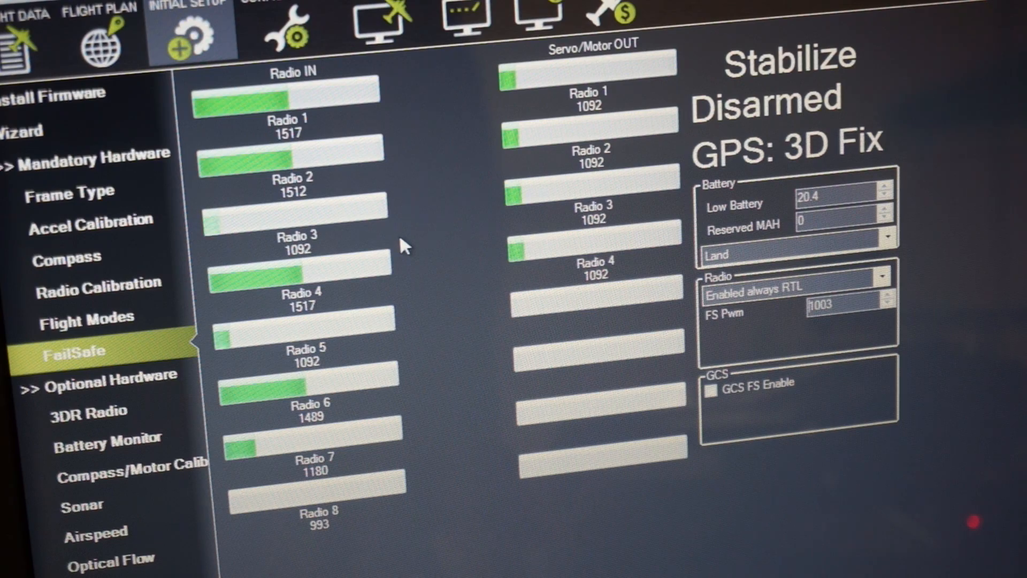
mouse_move(439, 244)
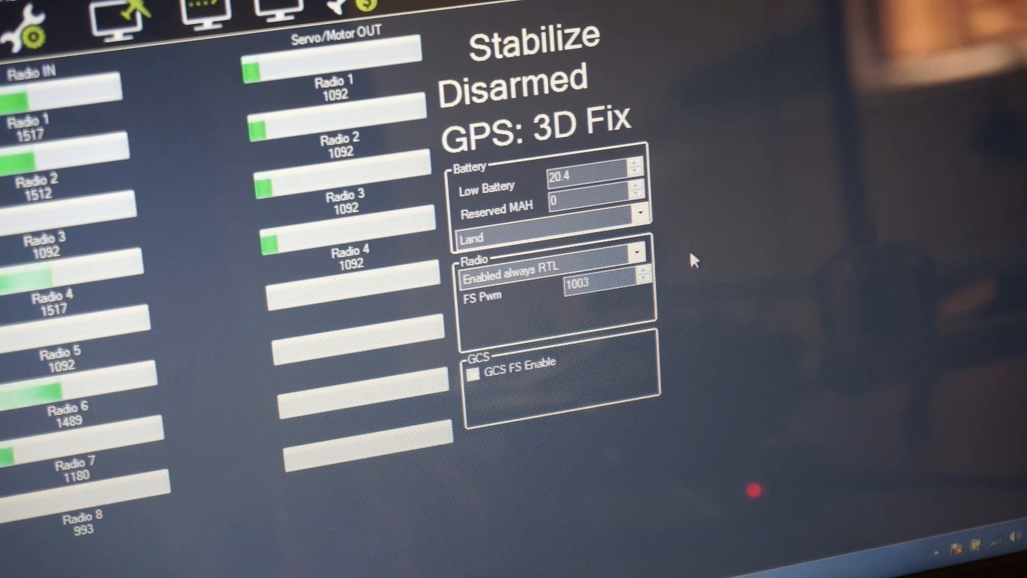
mouse_move(610, 302)
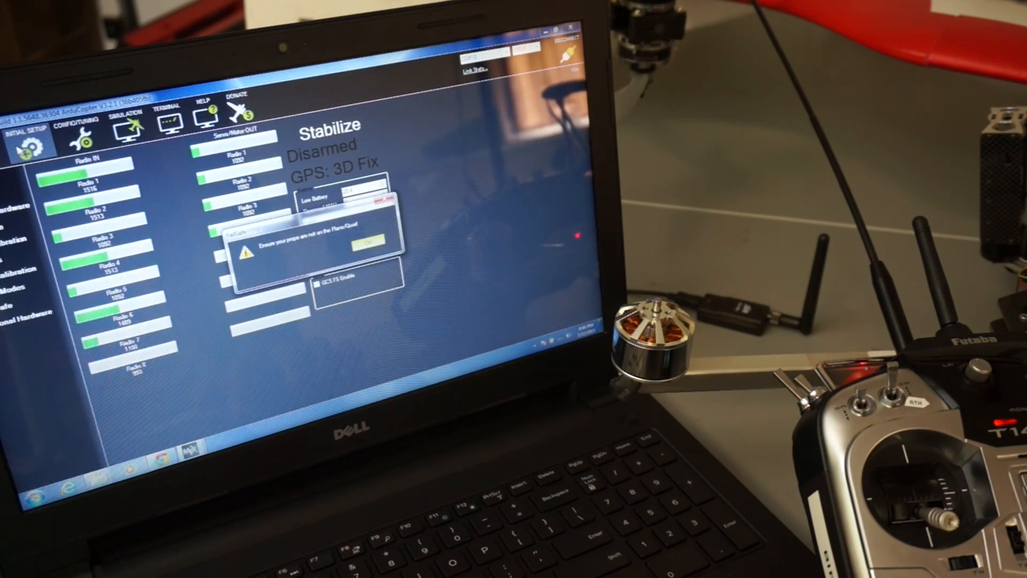
- Acknowledge the FailSafe propeller safety warning with OK
left_click(367, 245)
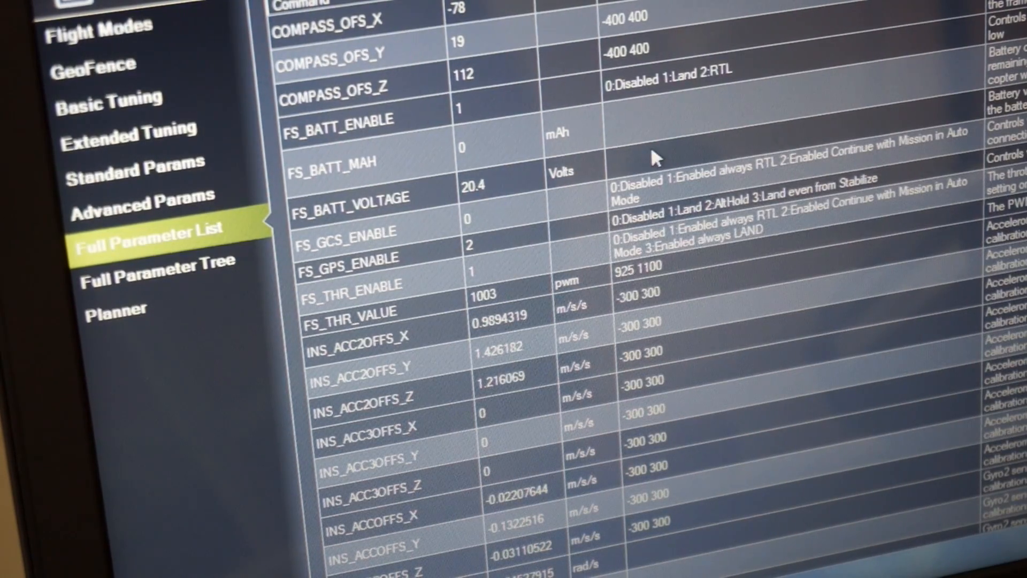
mouse_move(584, 167)
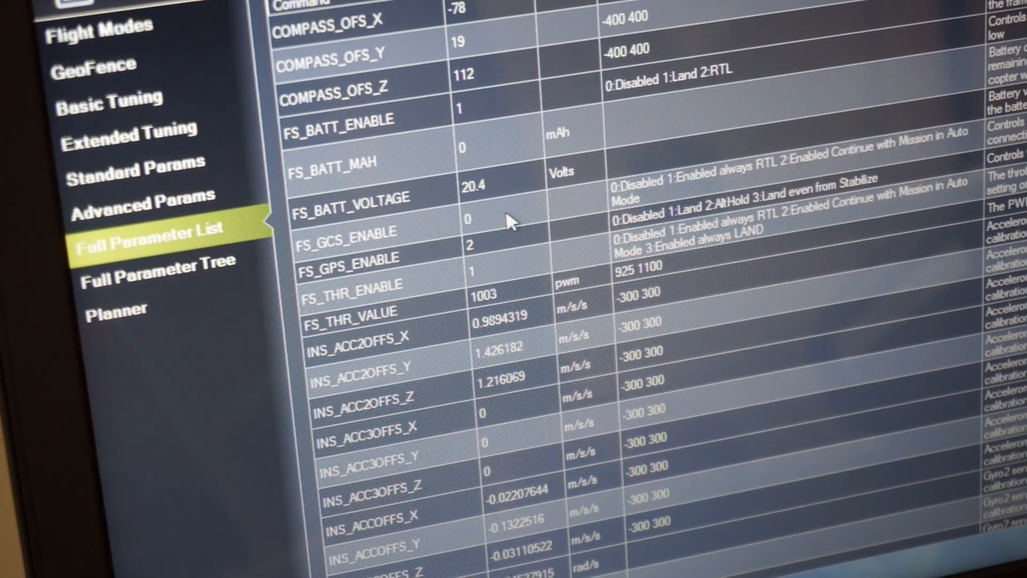
mouse_move(429, 260)
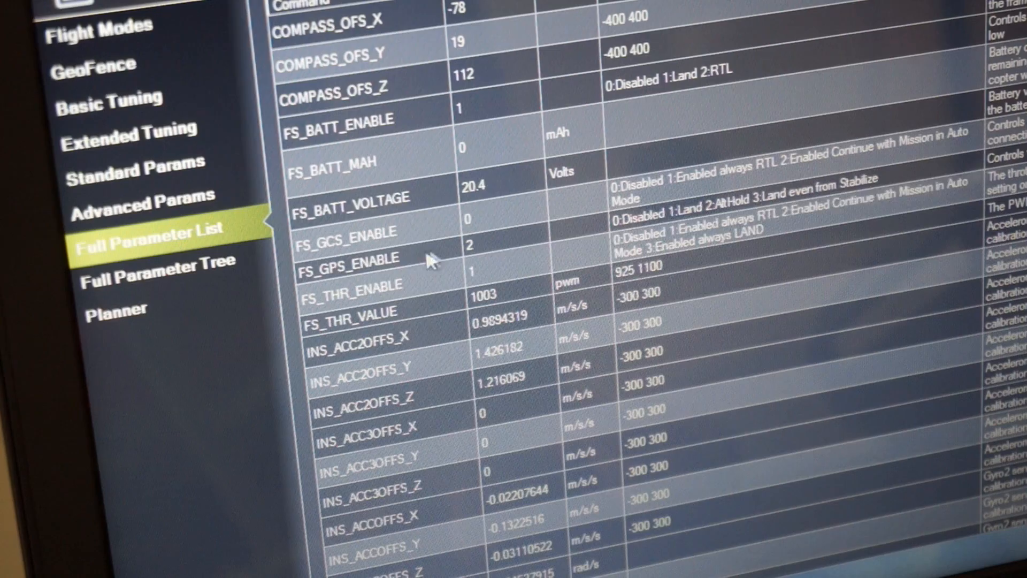
mouse_move(488, 298)
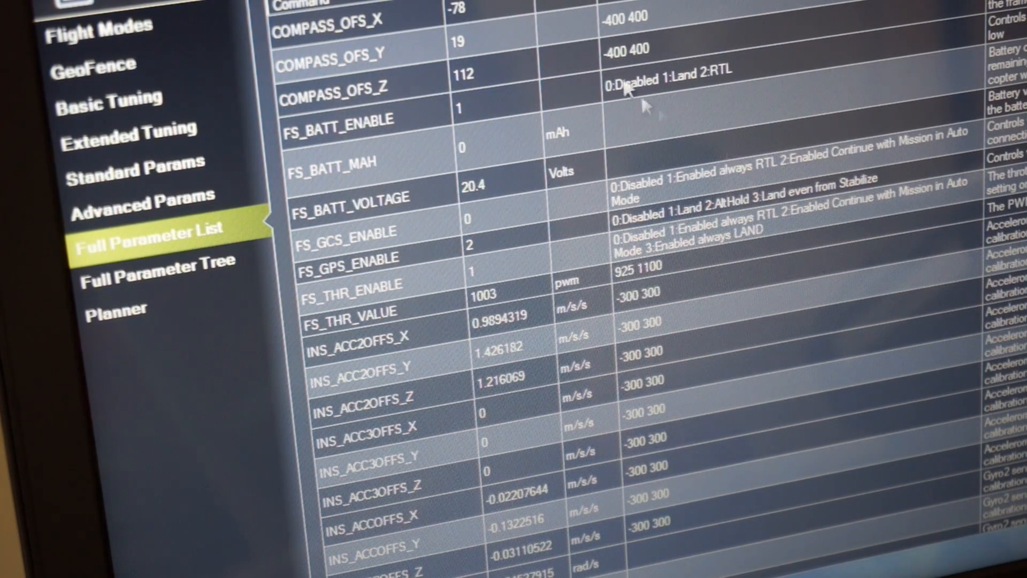
mouse_move(469, 186)
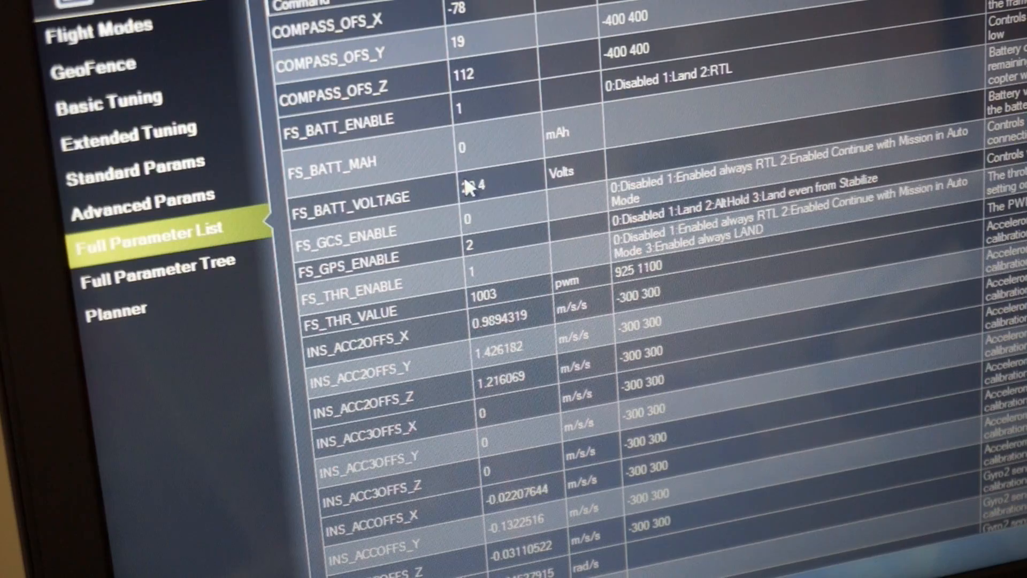
mouse_move(674, 291)
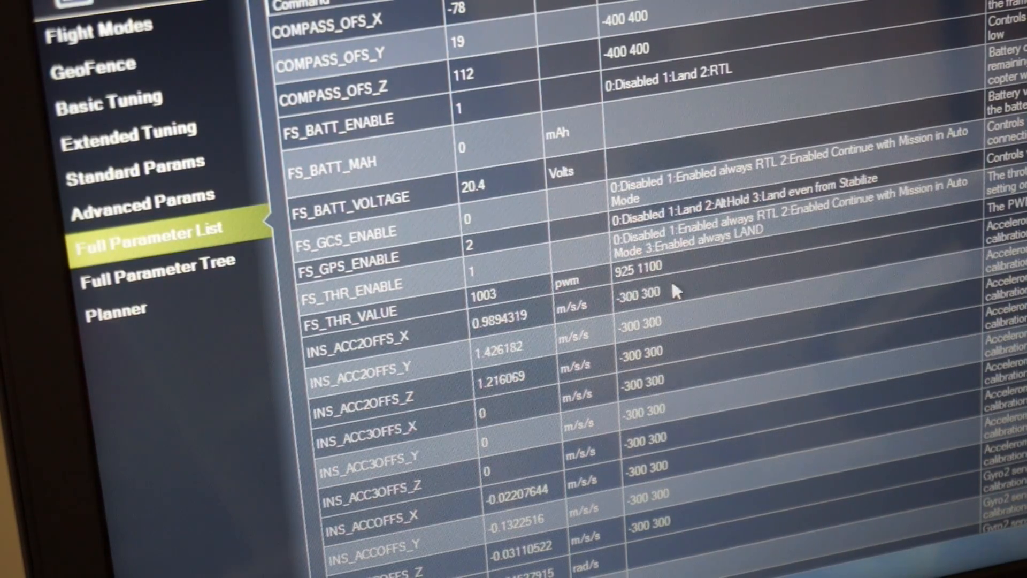
mouse_move(800, 324)
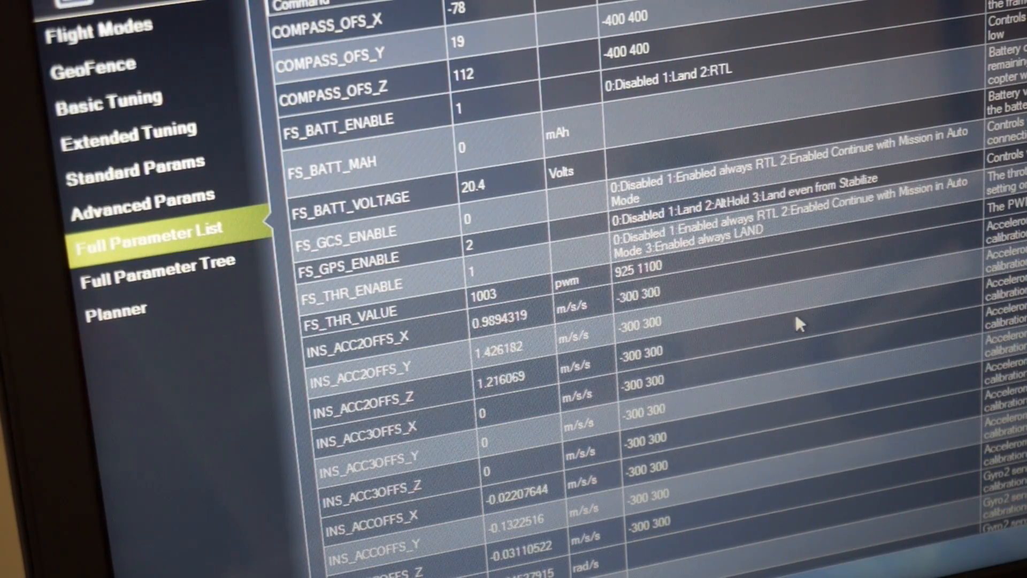
mouse_move(764, 360)
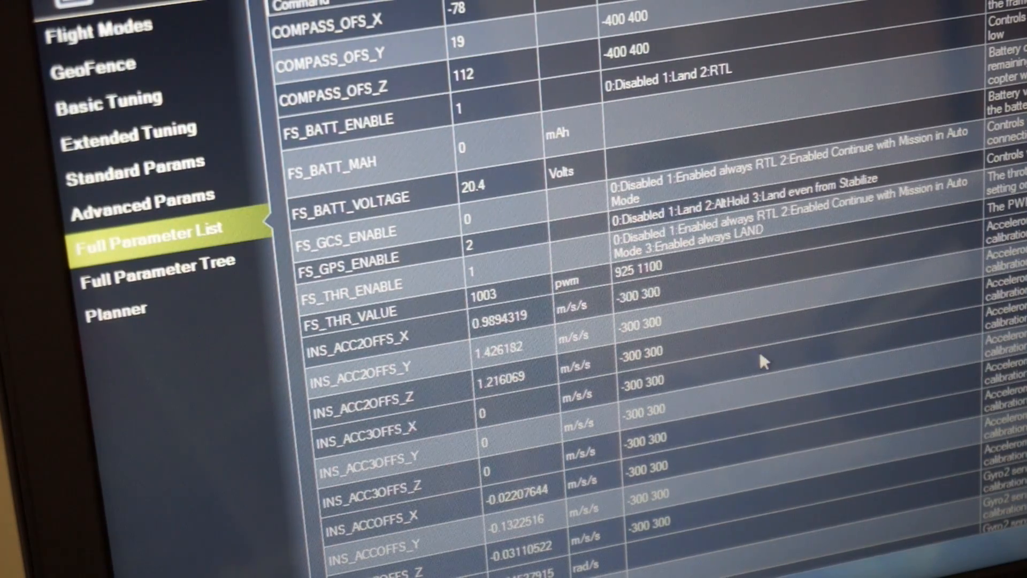
mouse_move(416, 288)
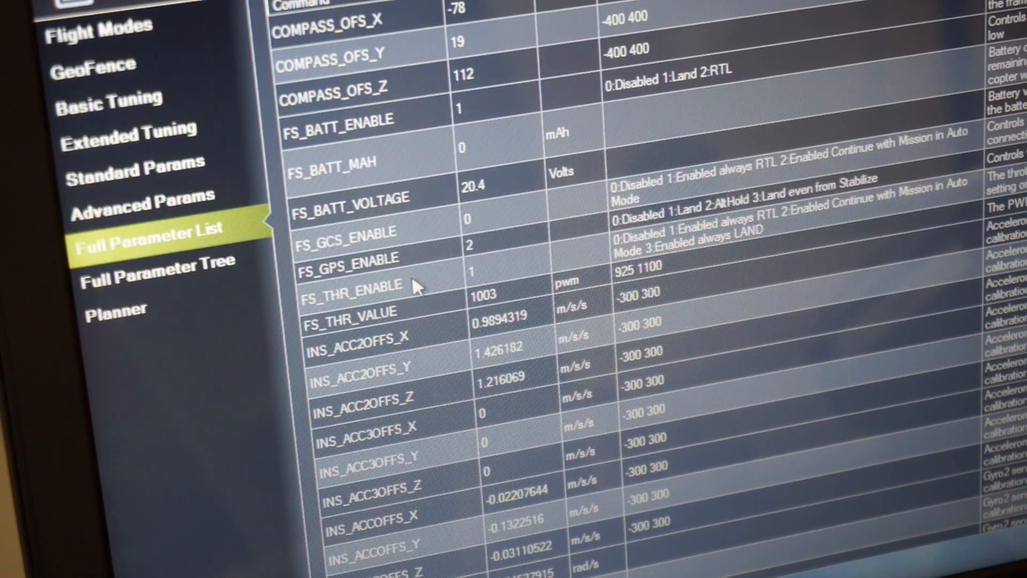